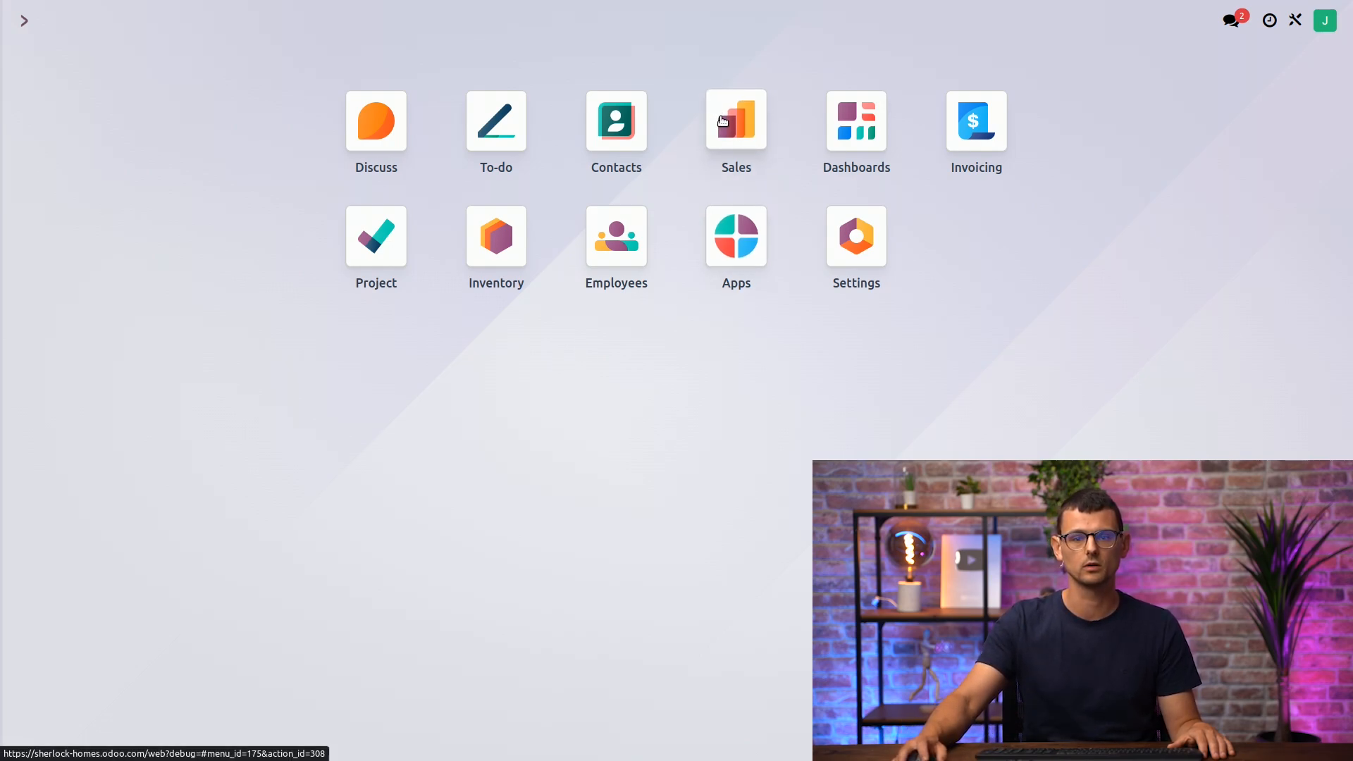
Open the Sales app's Products catalogue listing the sellable products
left_click(734, 121)
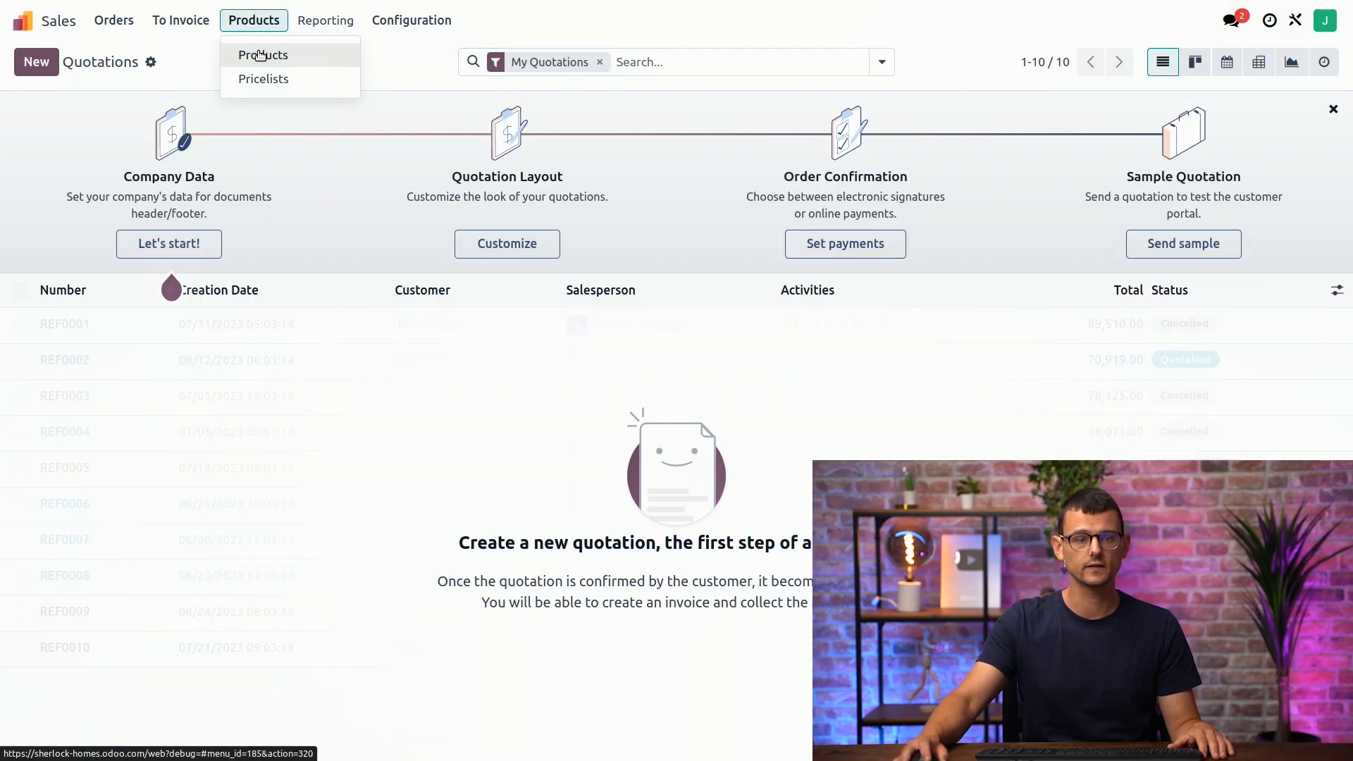
left_click(262, 54)
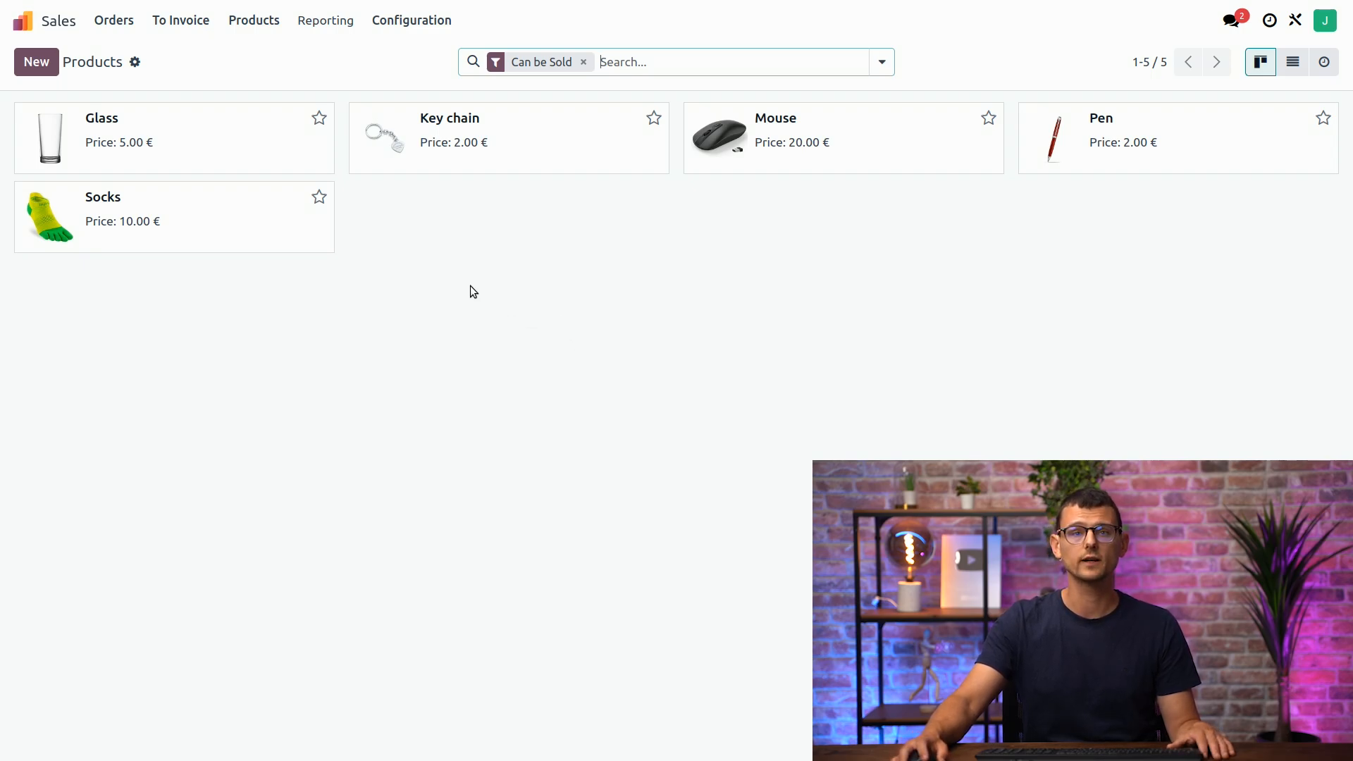
Open the Glass product's form view with its general information and taxes
left_click(101, 118)
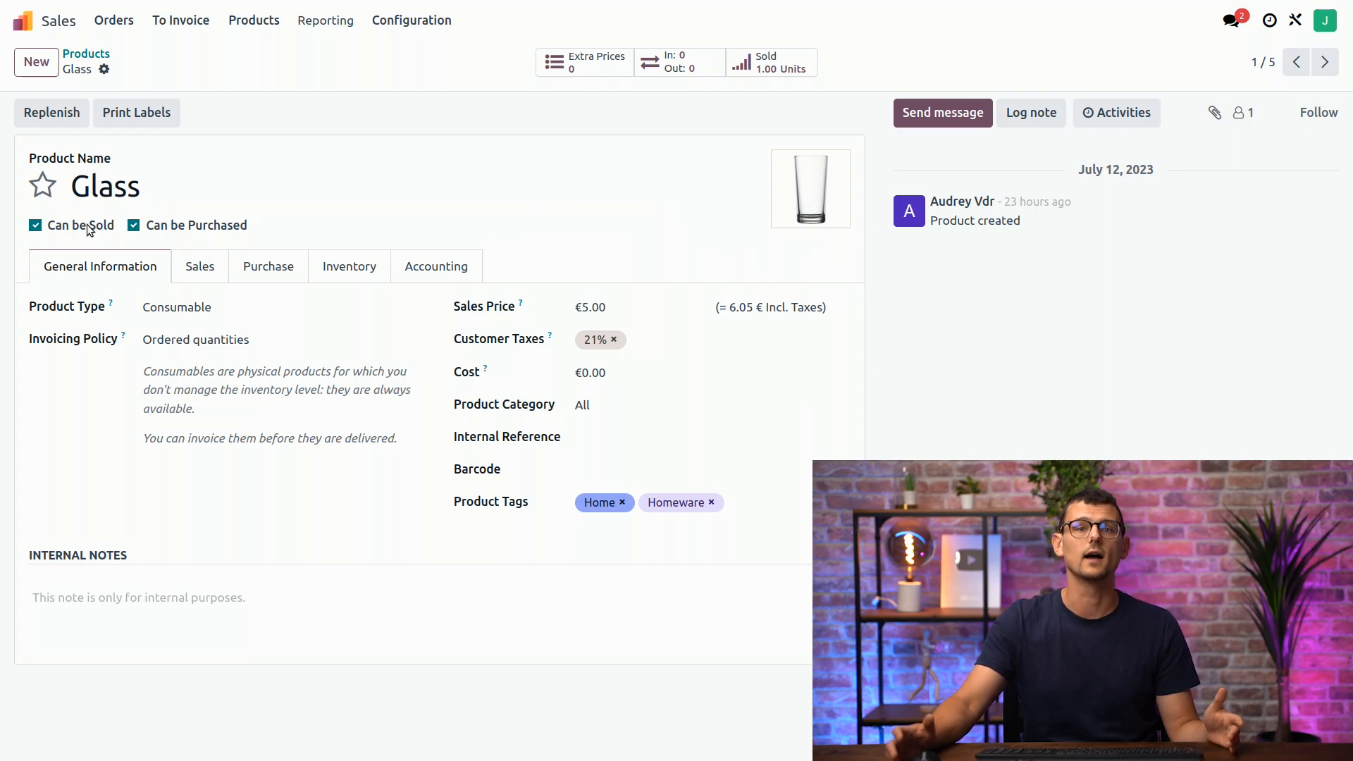
left_click(104, 186)
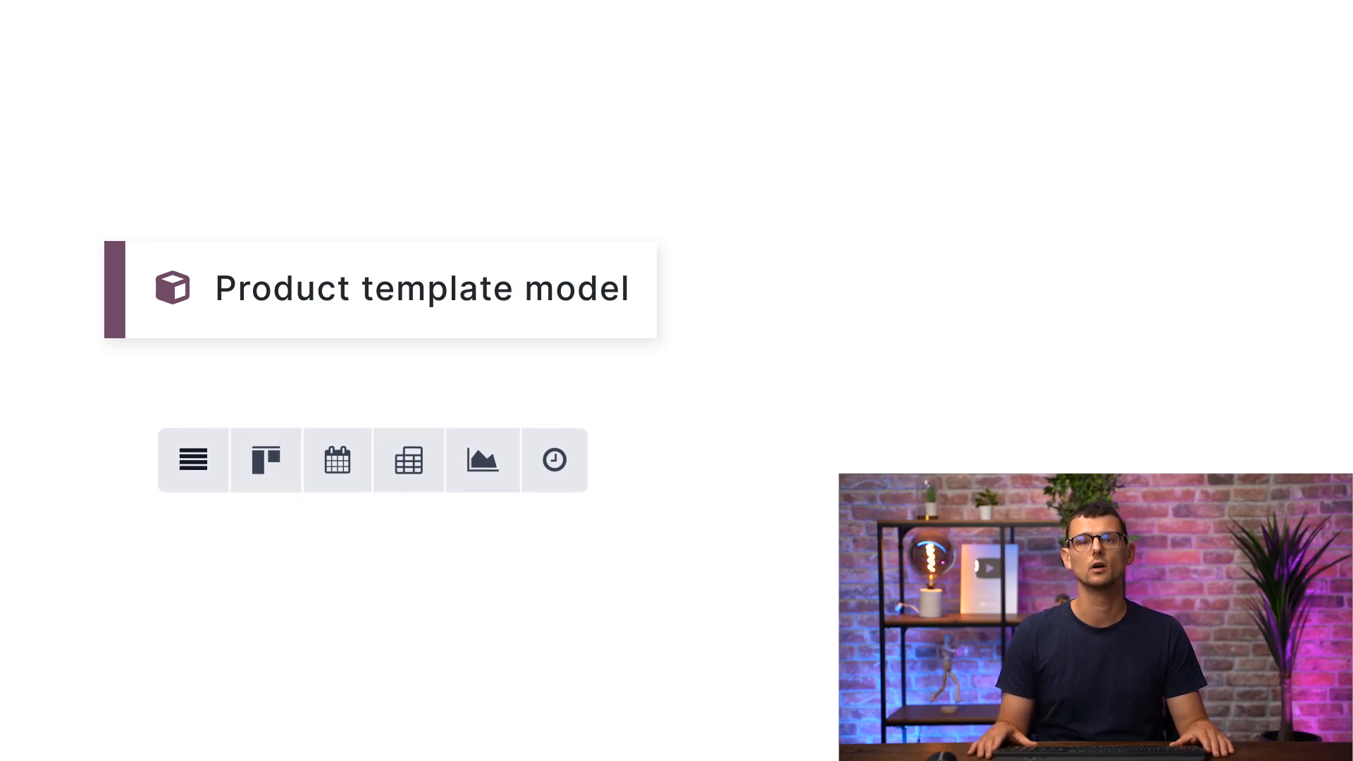
Return from the Glass record to the five-product Sales catalogue via the Products breadcrumb
left_click(193, 460)
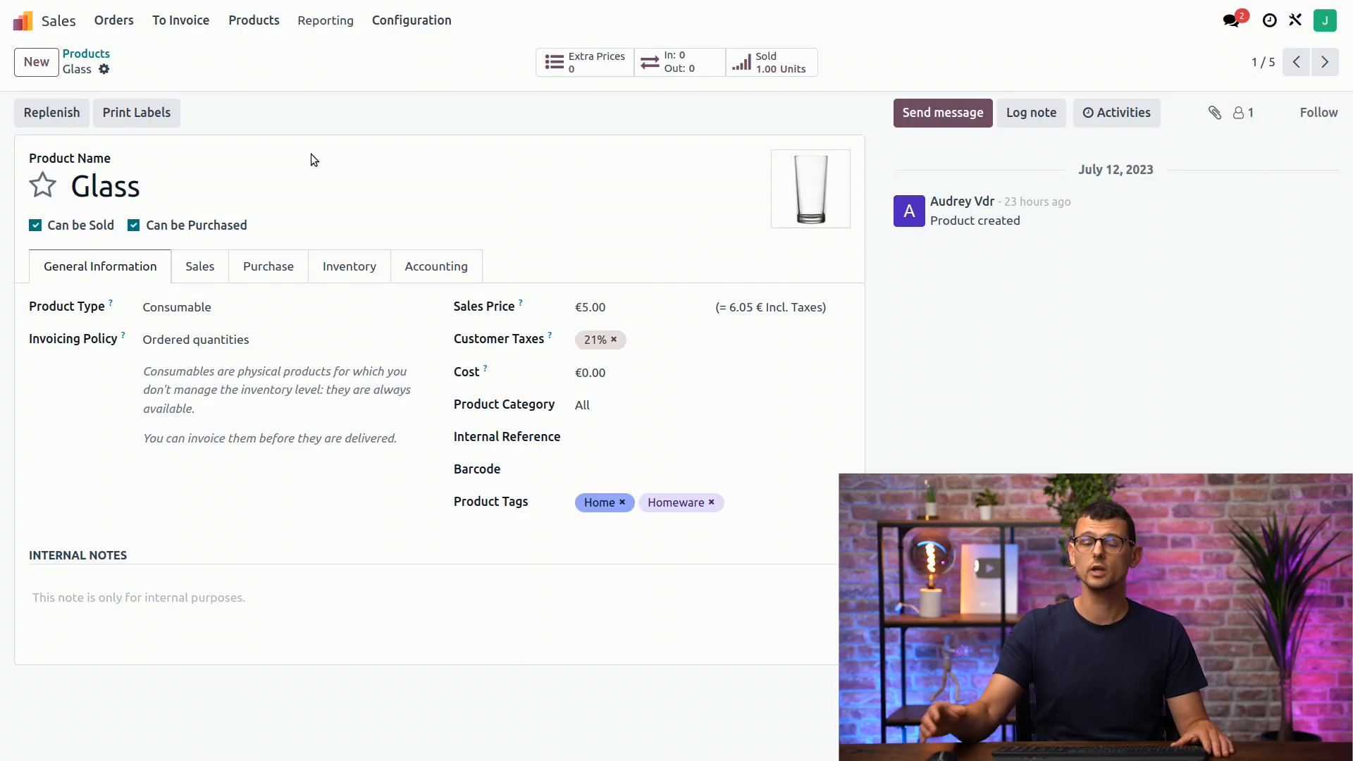
mouse_move(496, 218)
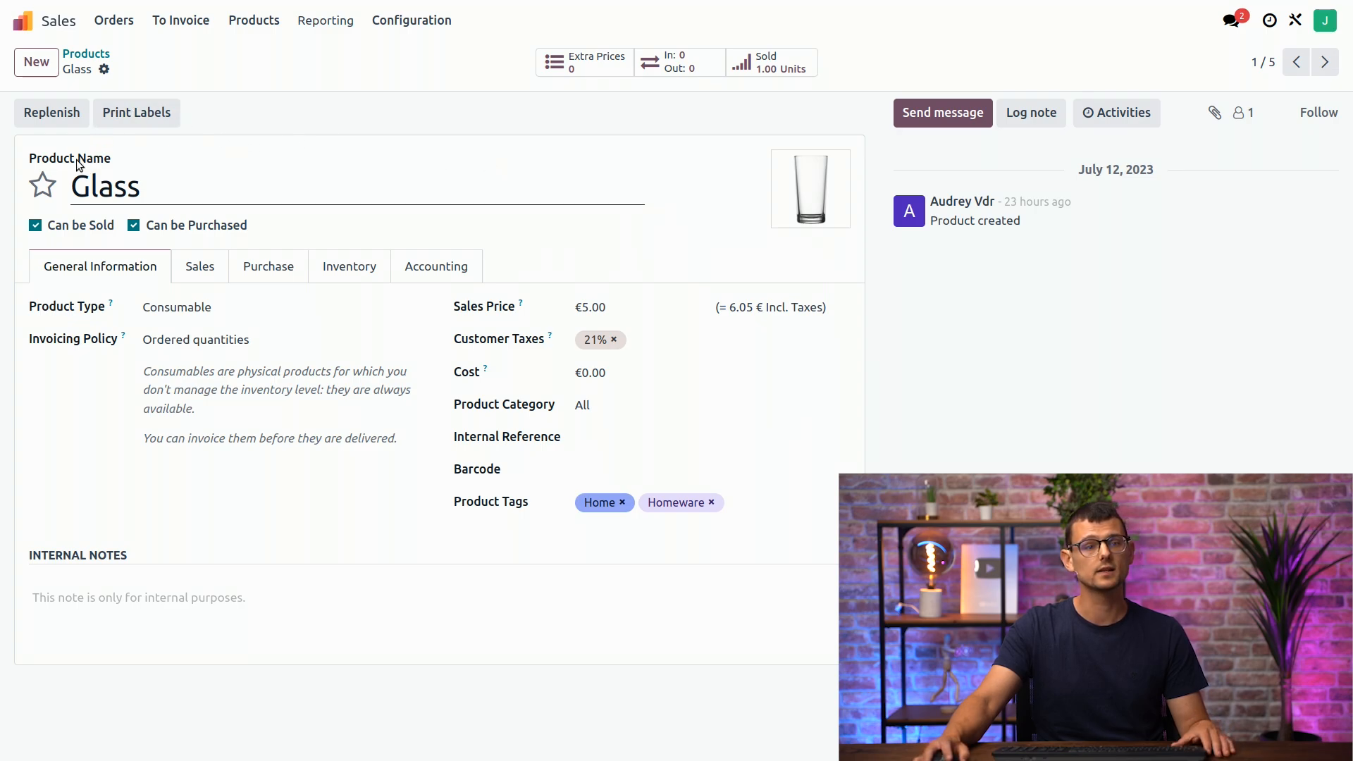
left_click(86, 53)
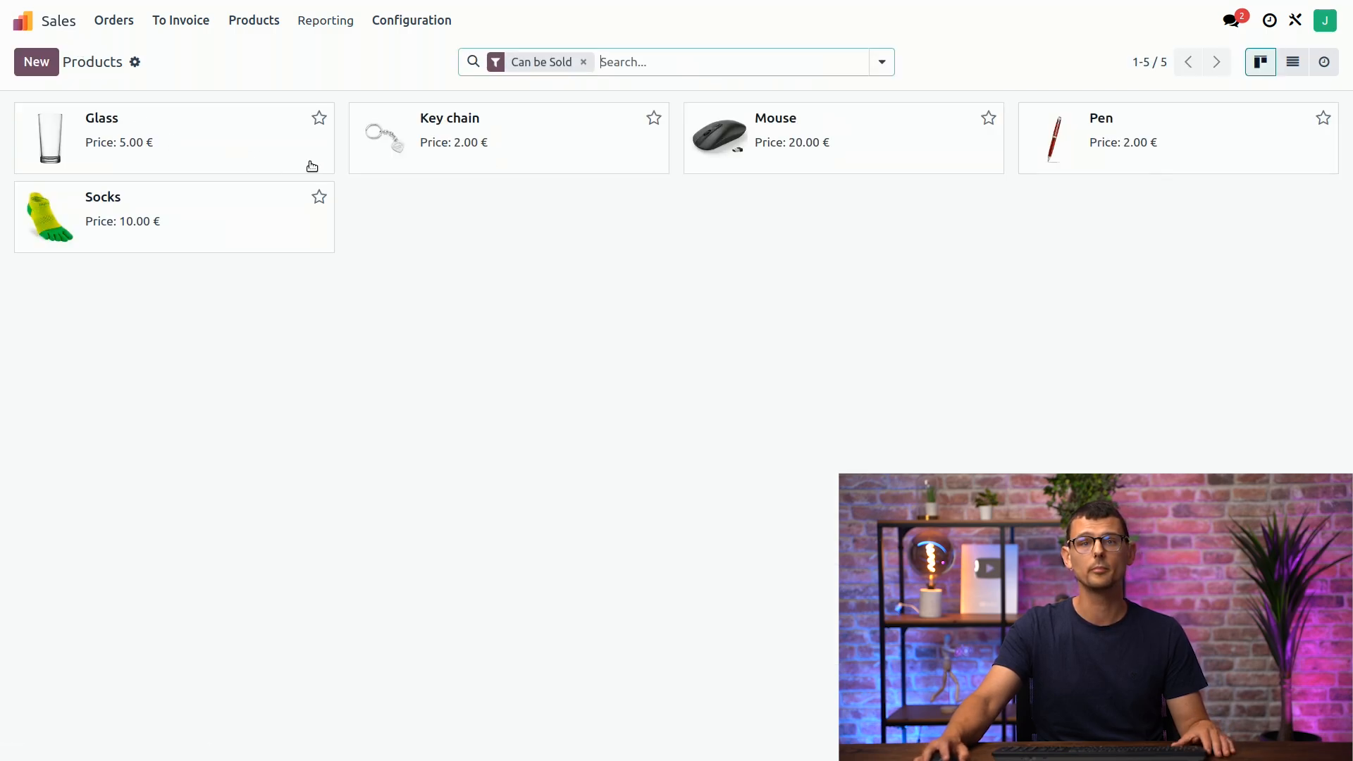
mouse_move(599, 265)
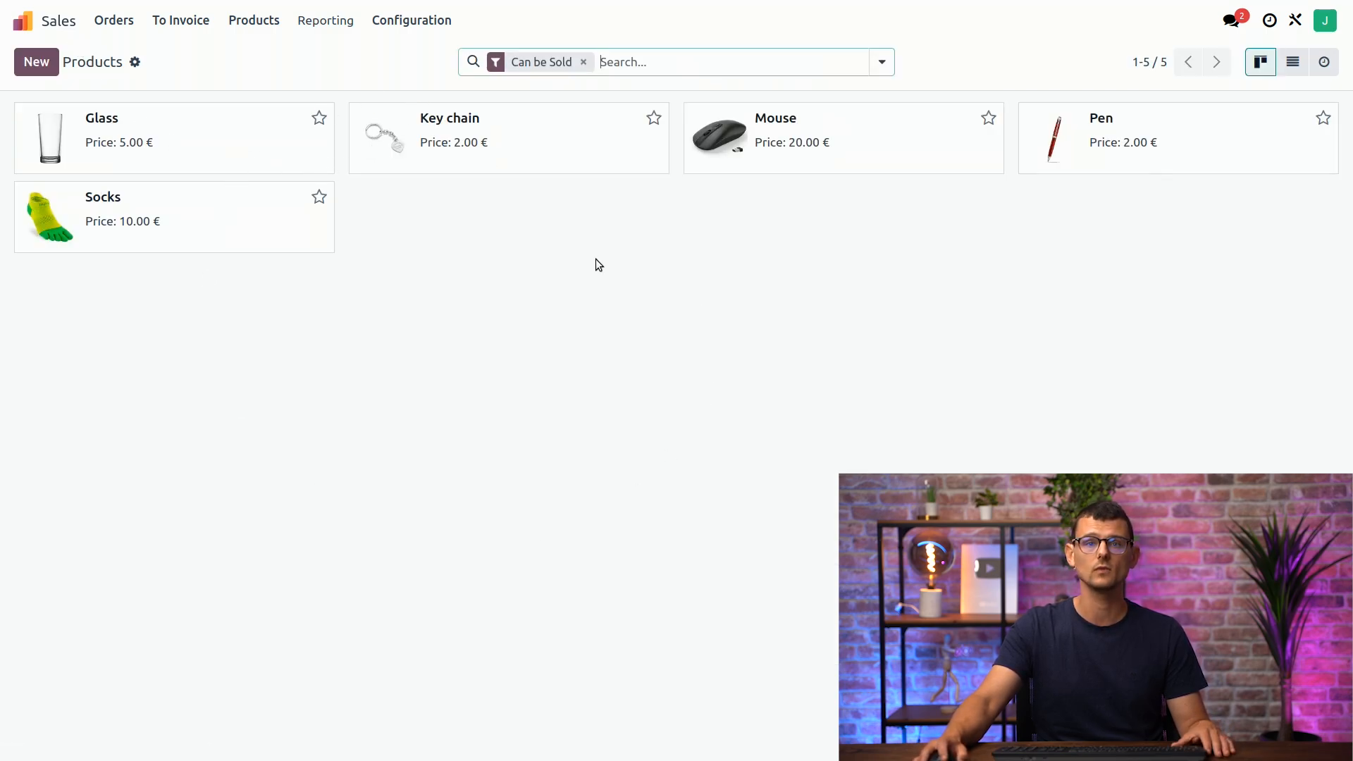
mouse_move(1018, 181)
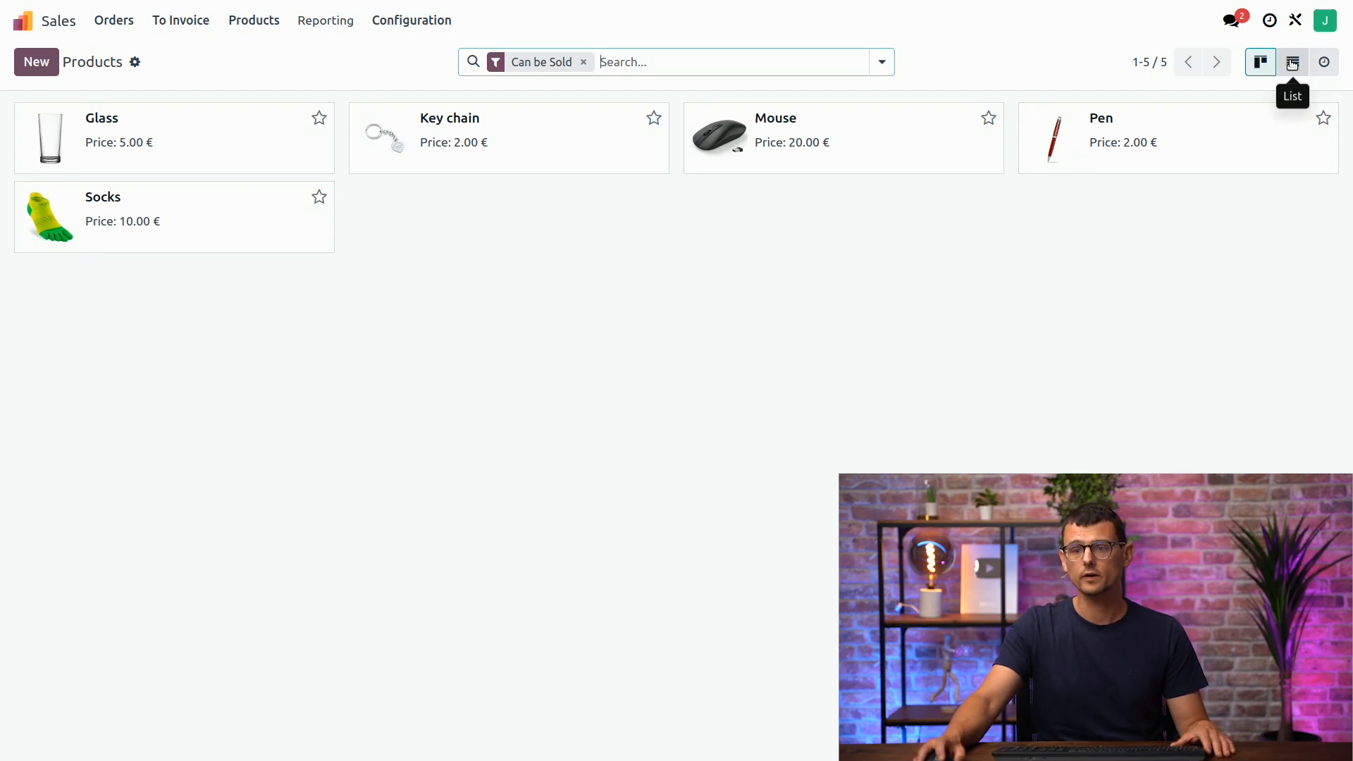
left_click(1291, 61)
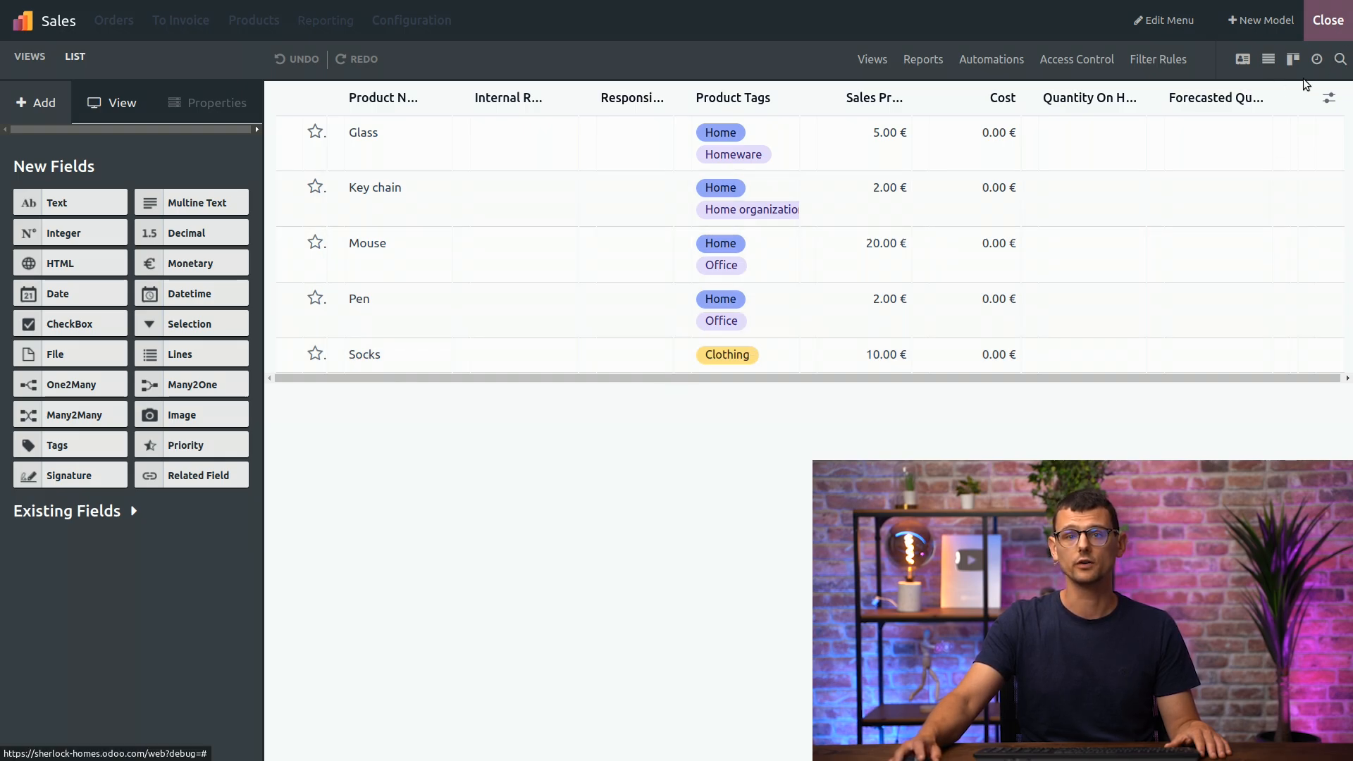
Show Studio's Views overview of form, search, activity, kanban, list and reporting views
left_click(922, 59)
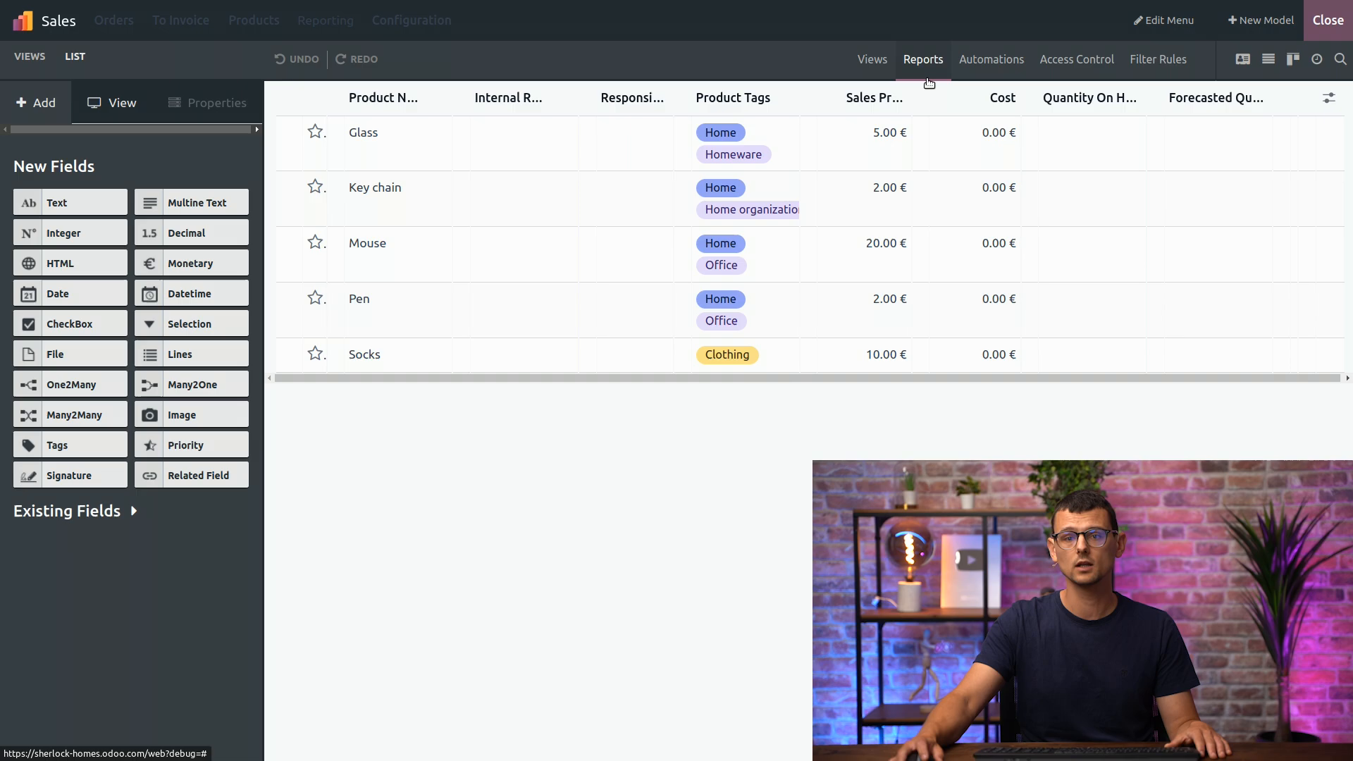
left_click(871, 58)
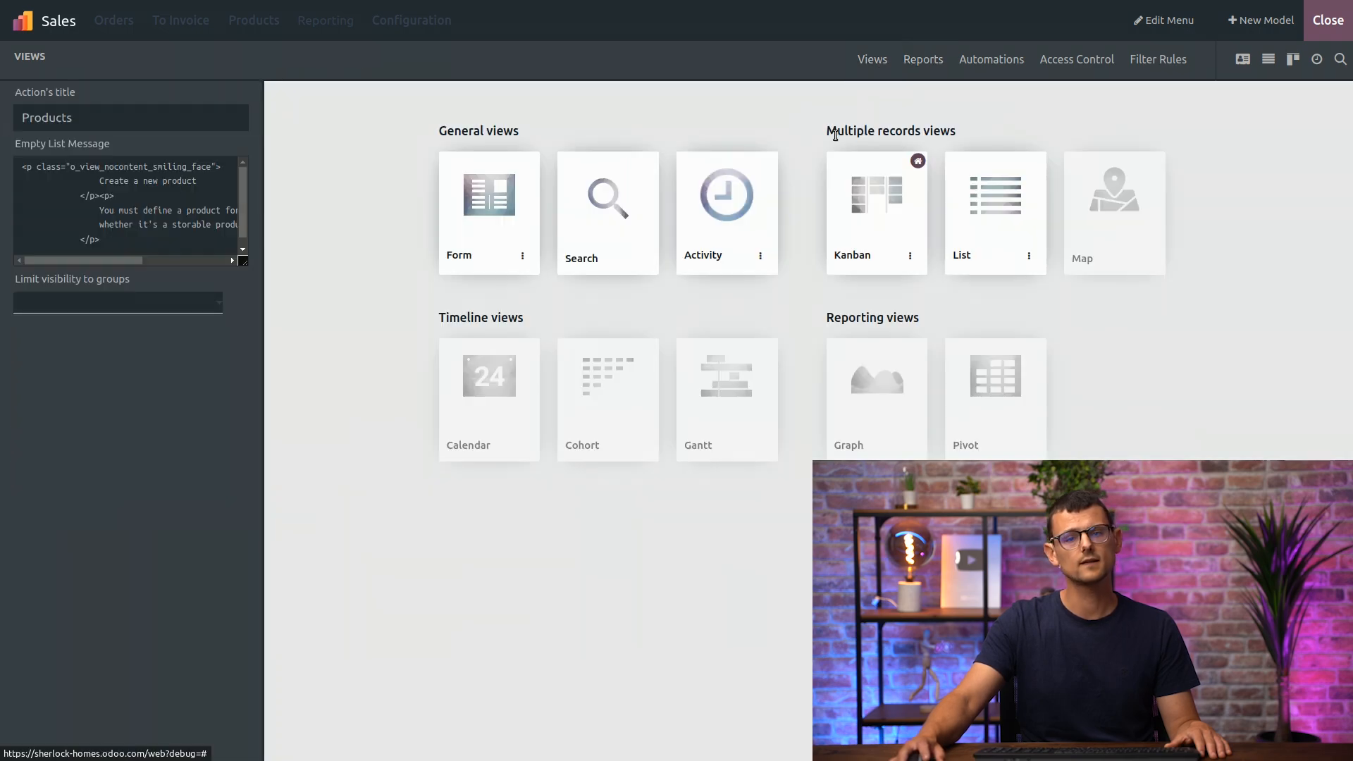
mouse_move(483, 207)
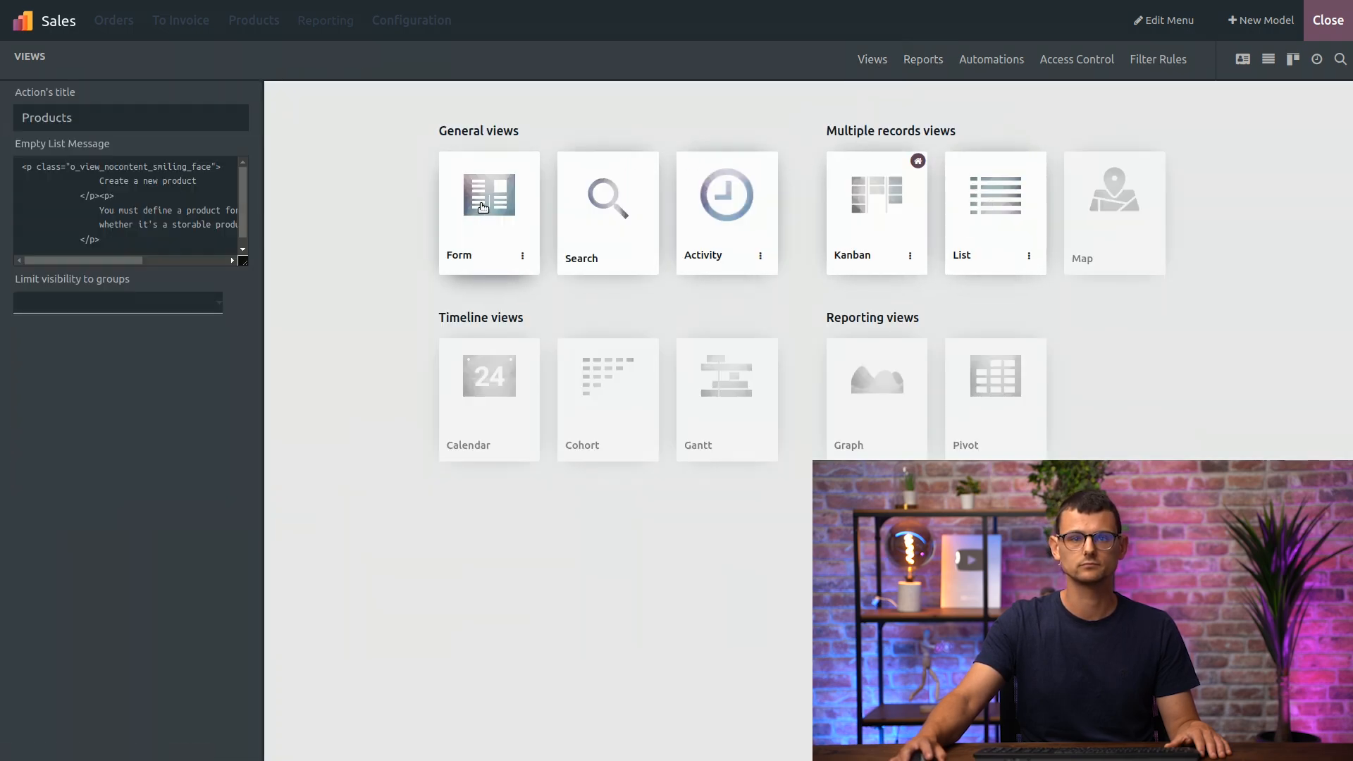
Open the product Form view in Studio for editing components and fields
left_click(487, 193)
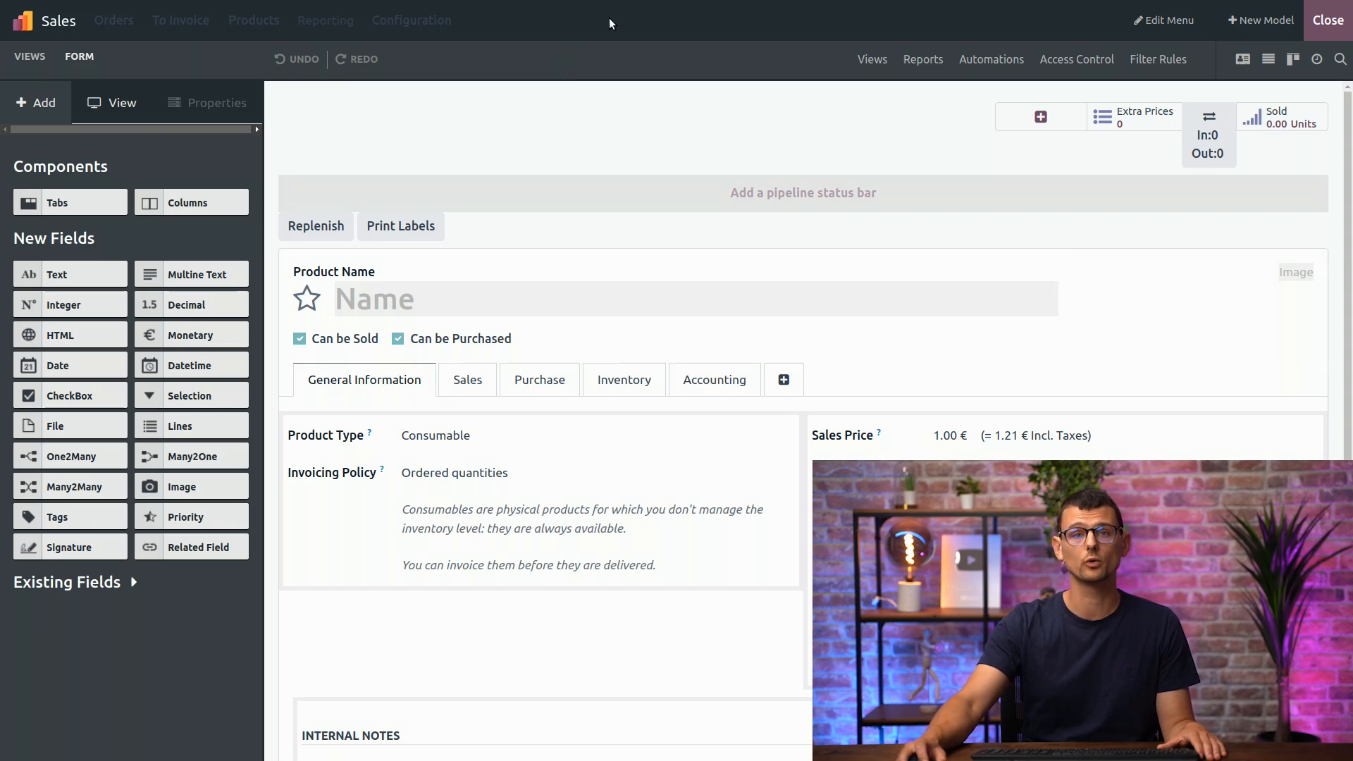
mouse_move(113, 20)
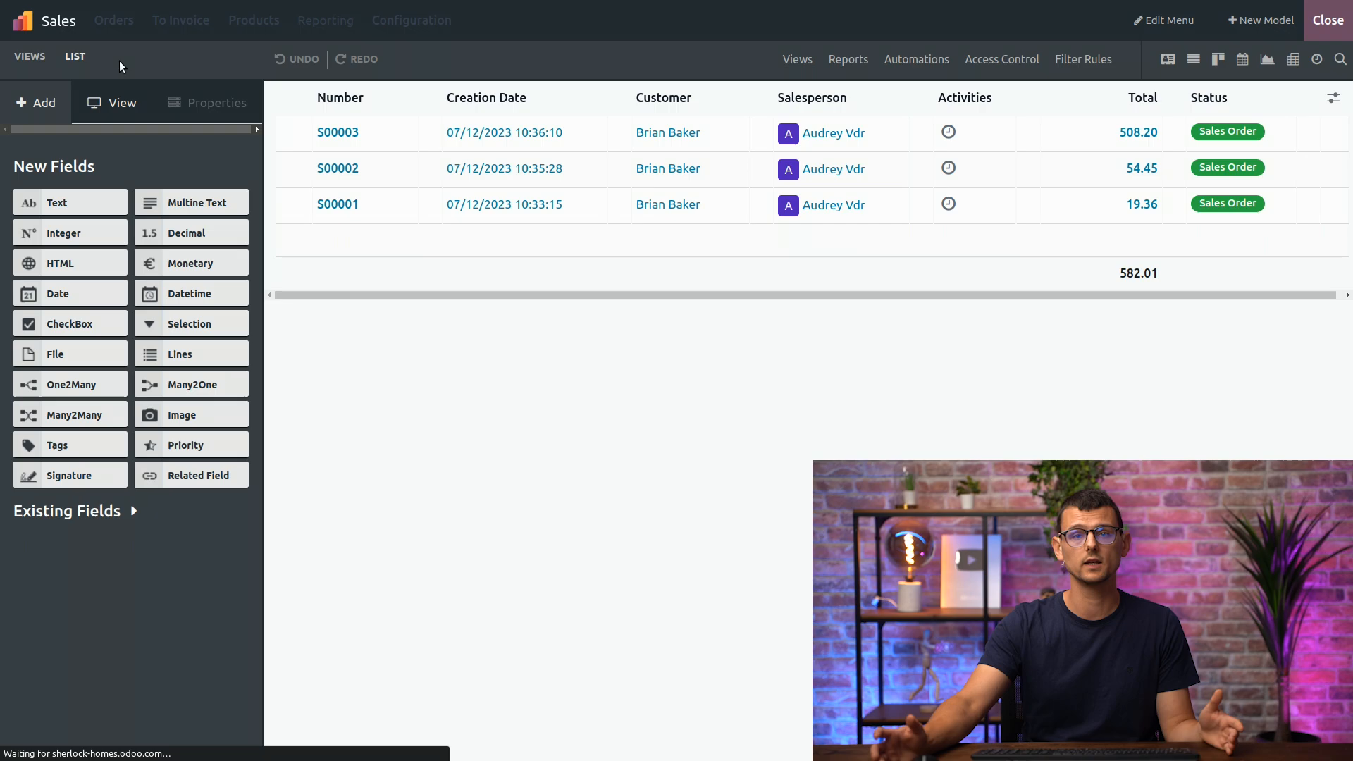
mouse_move(552, 84)
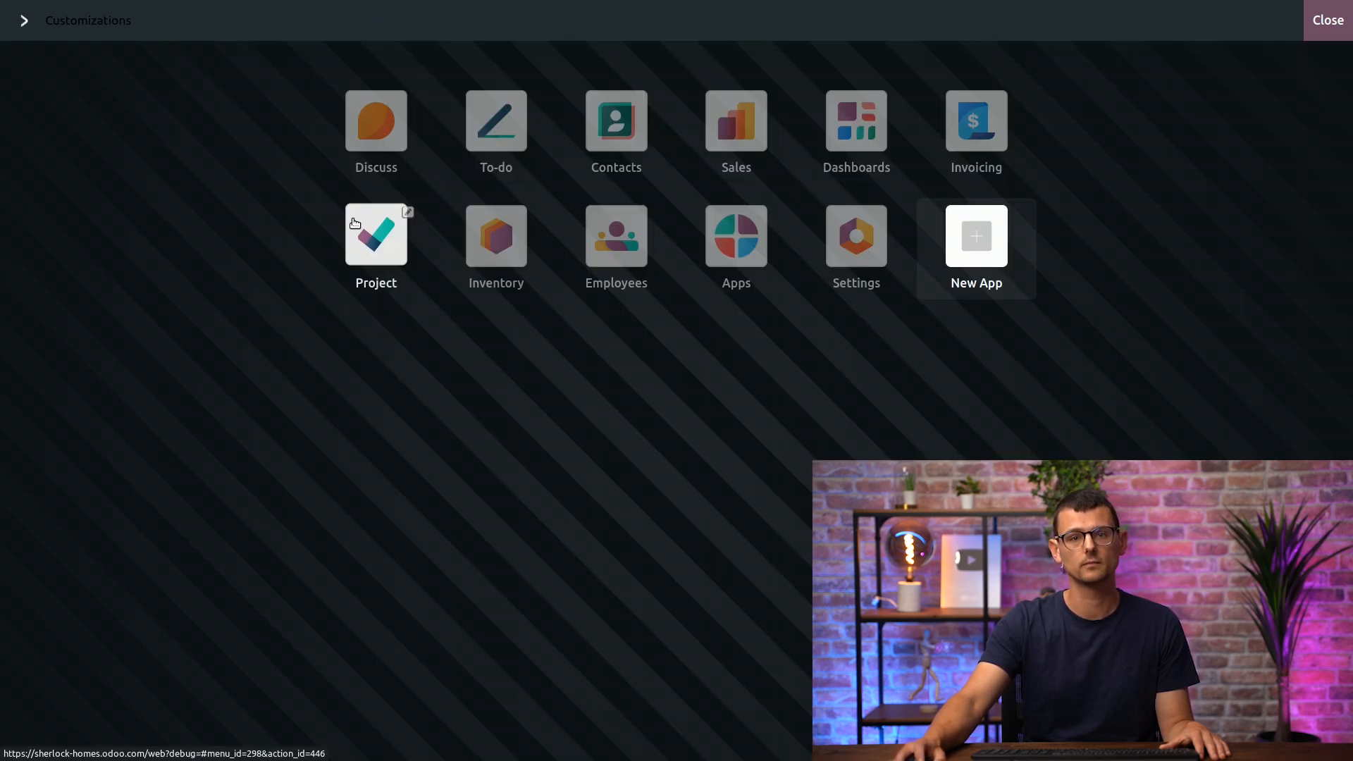
Open the Project app from Studio's home menu, then close Studio
left_click(376, 234)
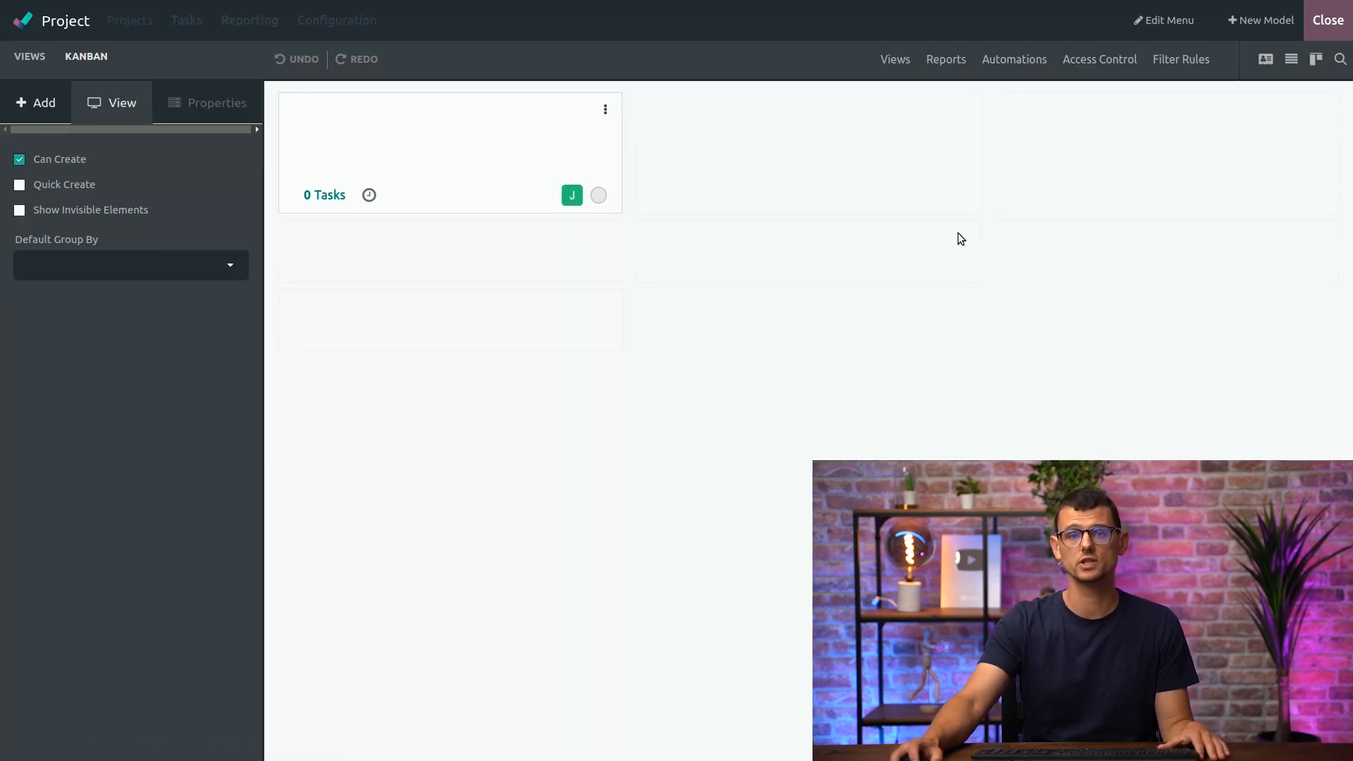
left_click(1326, 20)
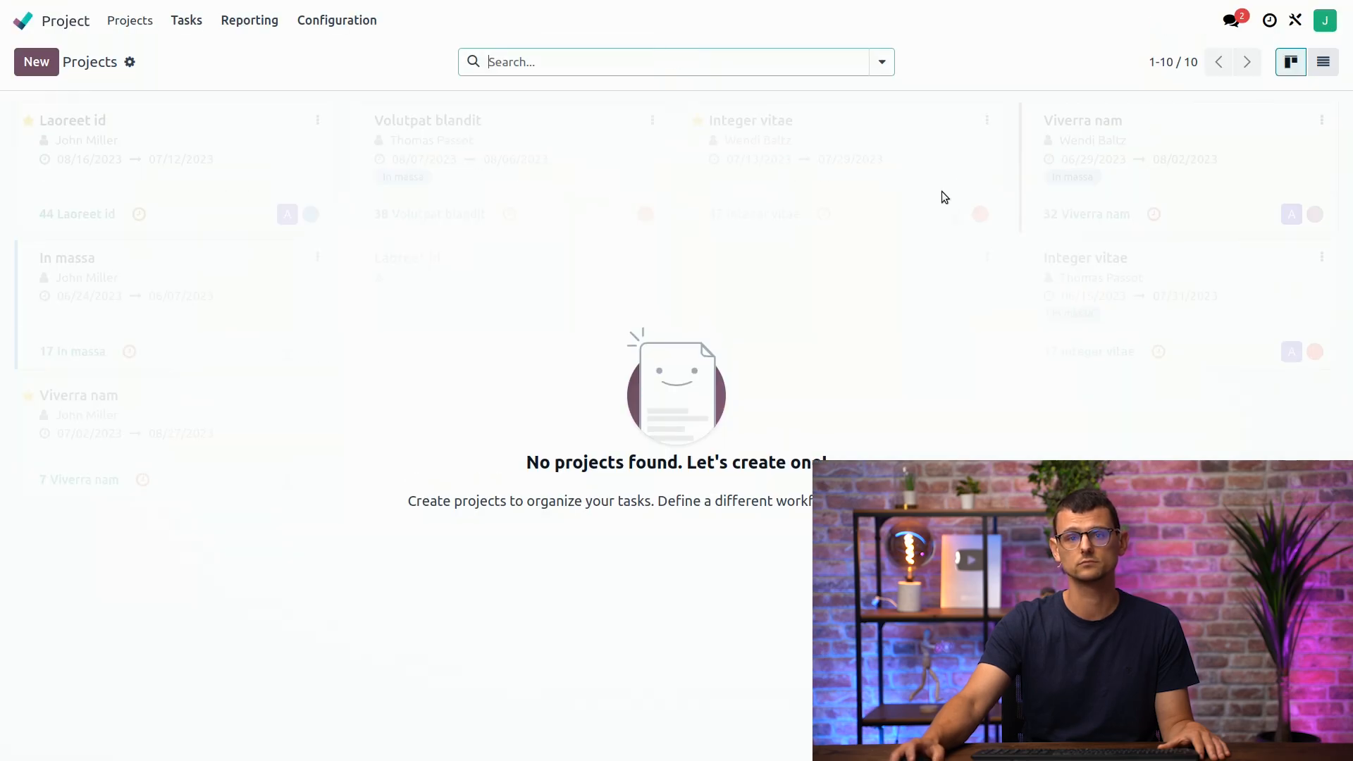